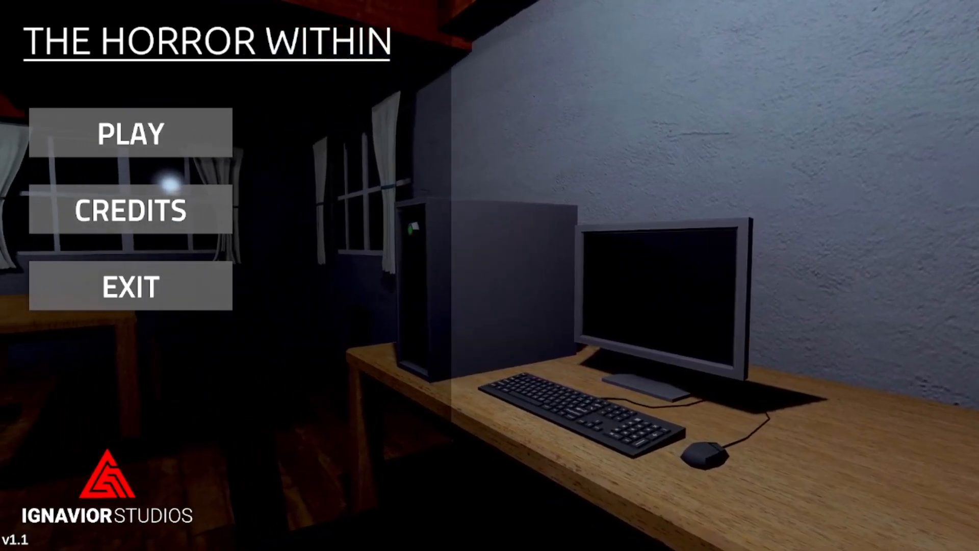
mouse_move(129, 134)
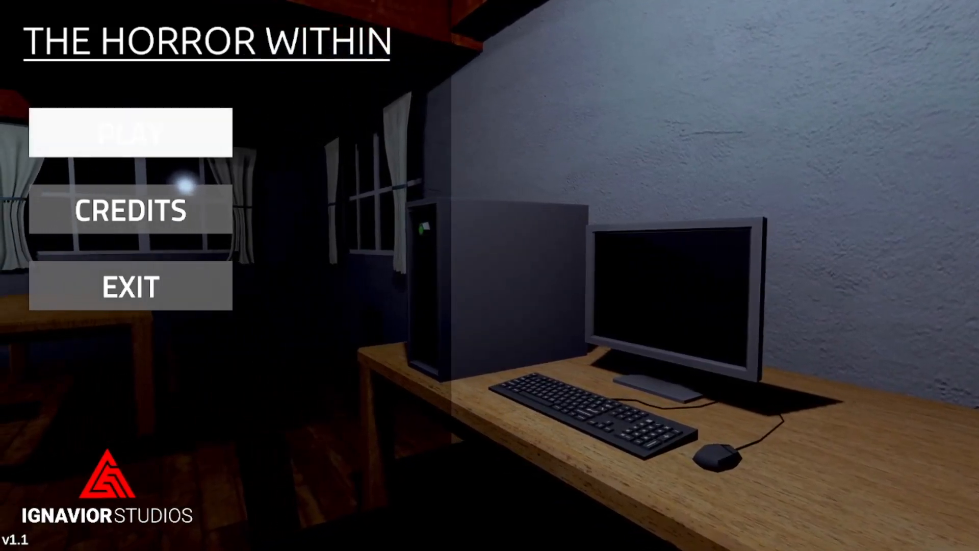
Start a new game by choosing PLAY on the title screen.
click(129, 132)
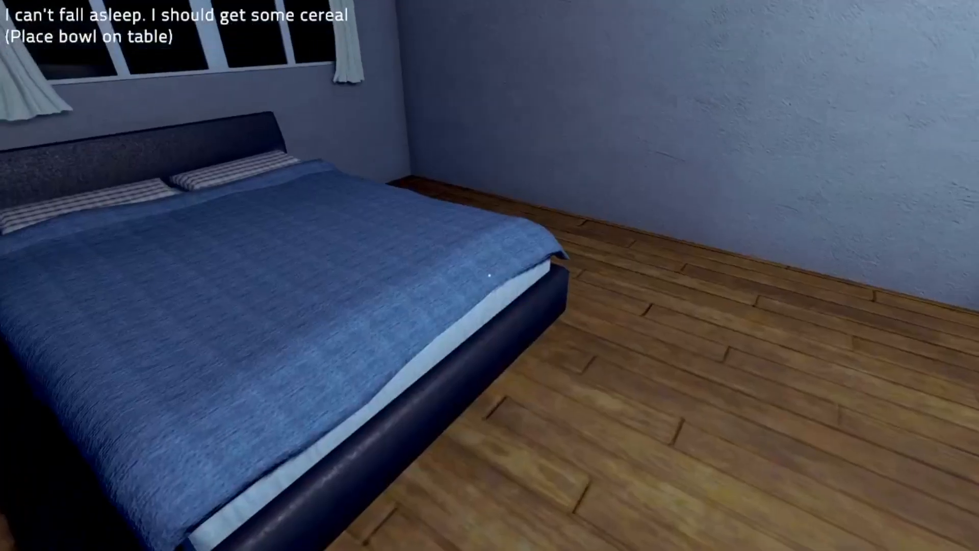
mouse_move(490, 276)
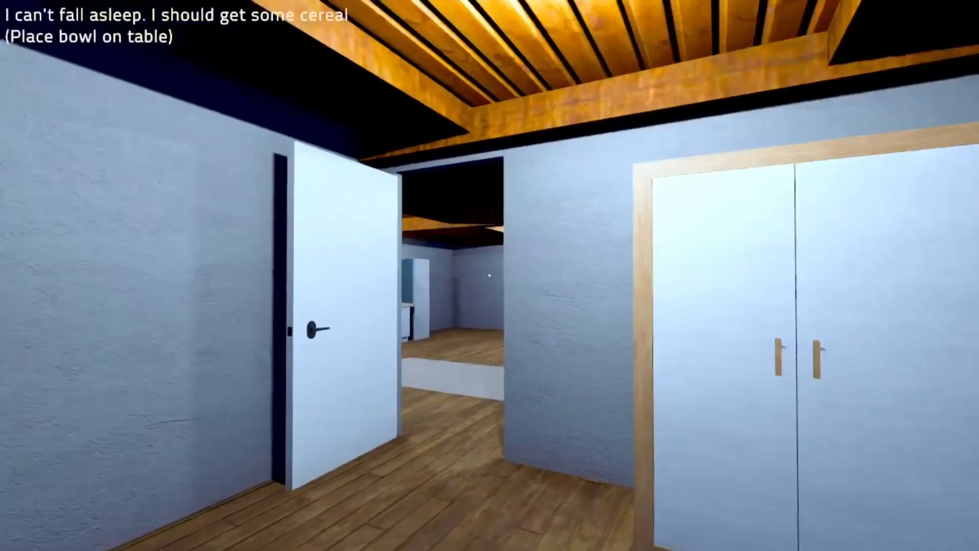
mouse_move(490, 276)
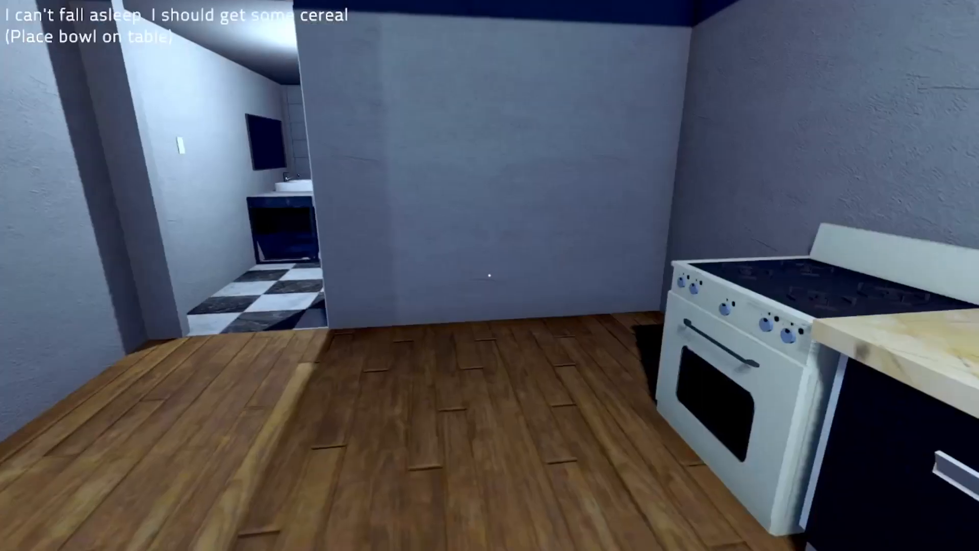
mouse_move(489, 276)
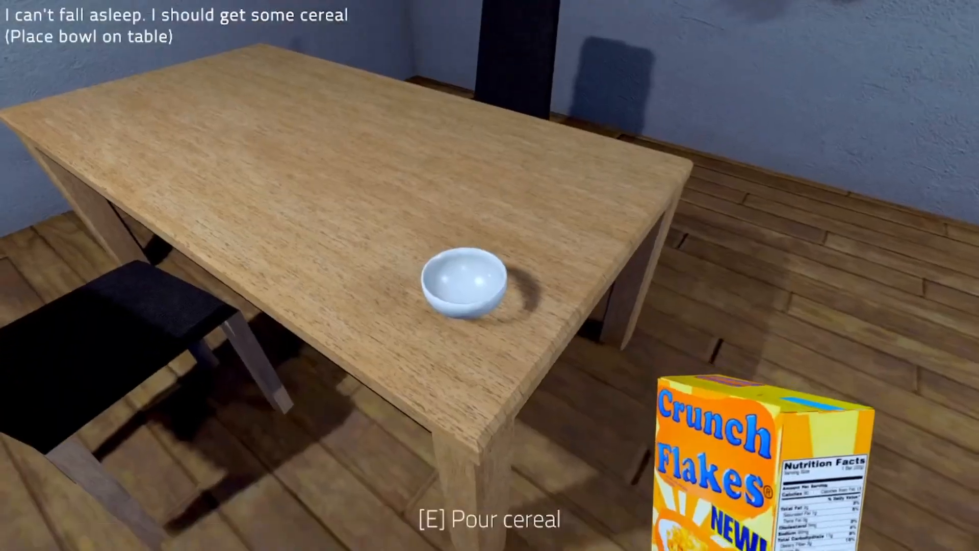
Pour cereal into the bowl on the dining table and eat it.
key(e)
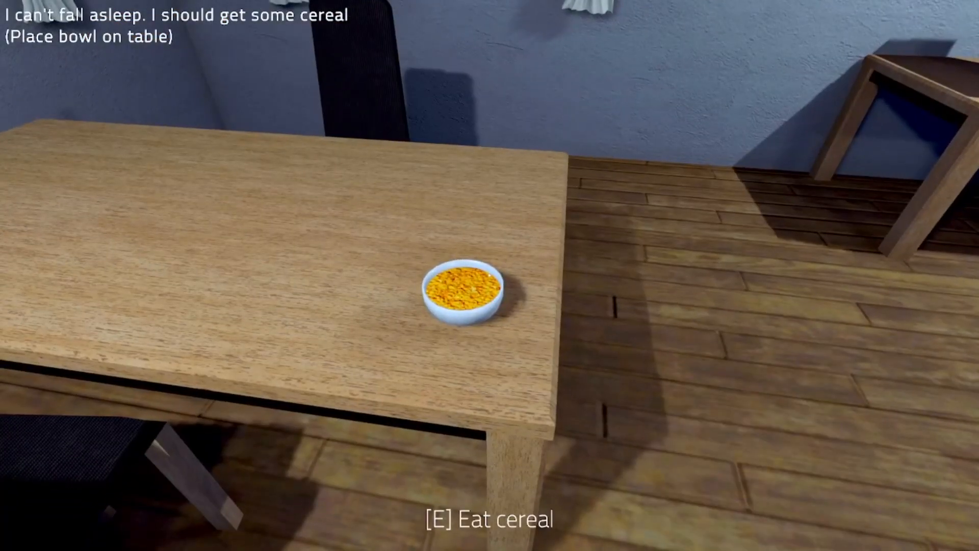
key(e)
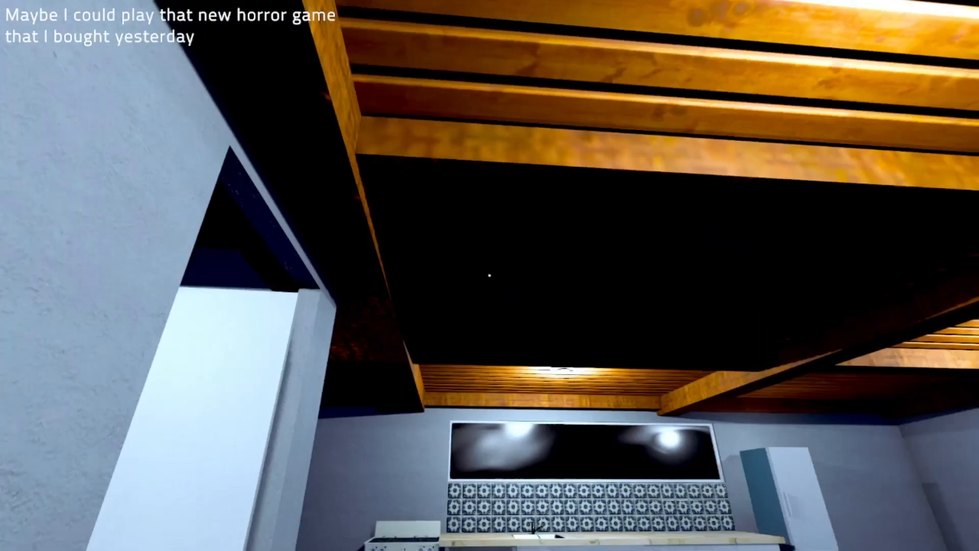
mouse_move(489, 276)
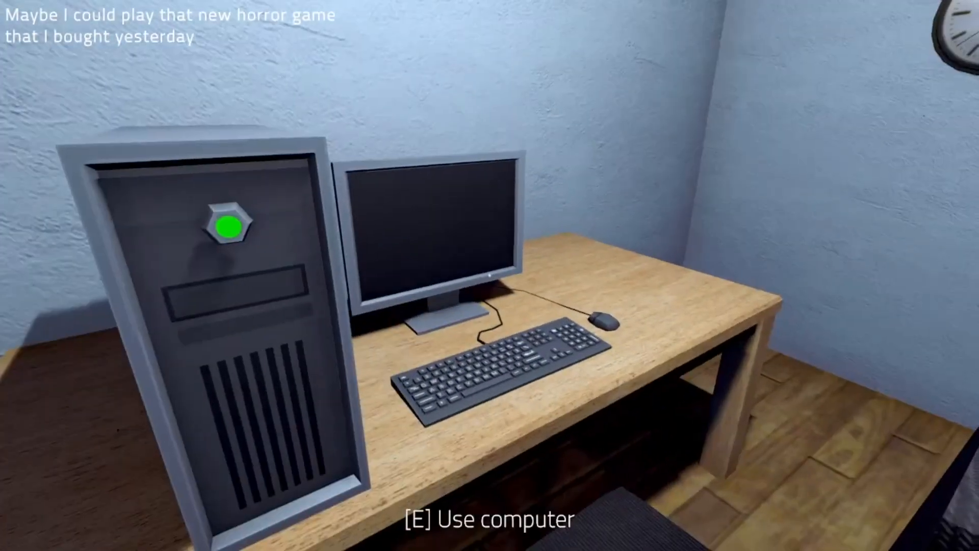
Sit at the desk computer to show The Horror title screen.
key(e)
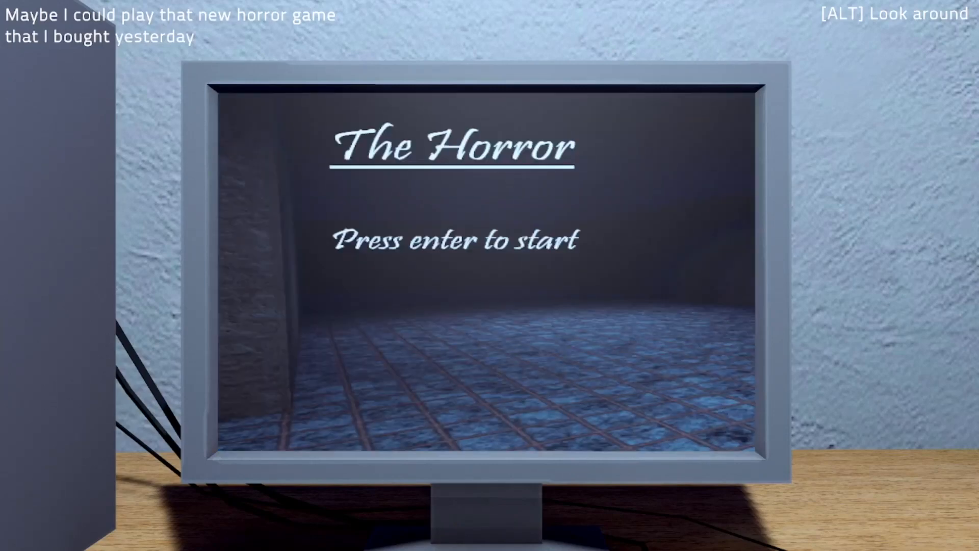
Start The Horror from its title screen on the desk computer.
key(enter)
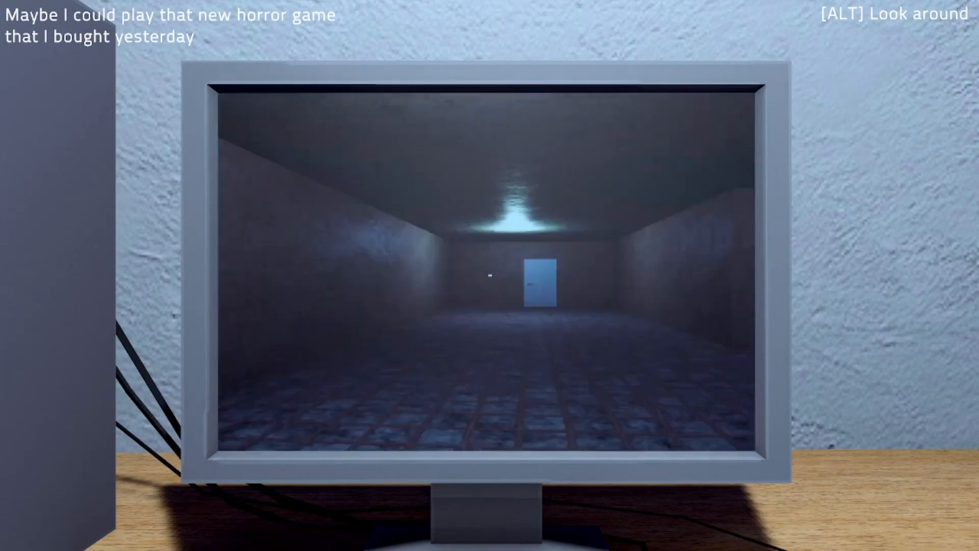
mouse_move(489, 275)
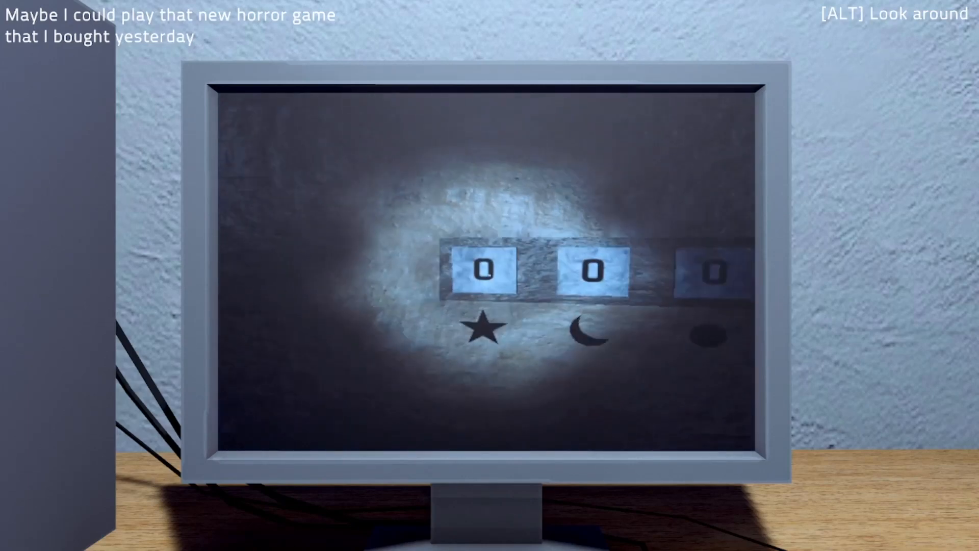
Change the star-moon symbol lock digits, setting the first to 2.
key(e)
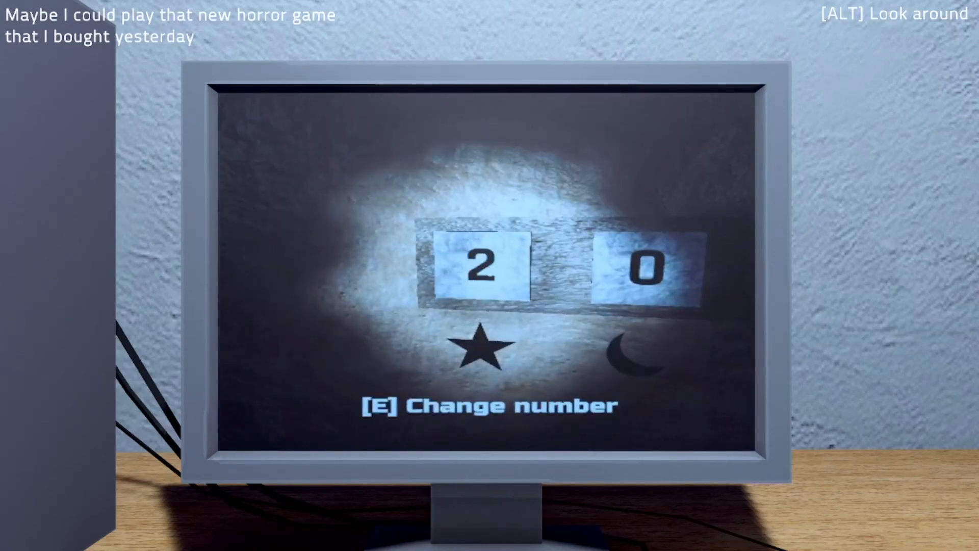
key(e)
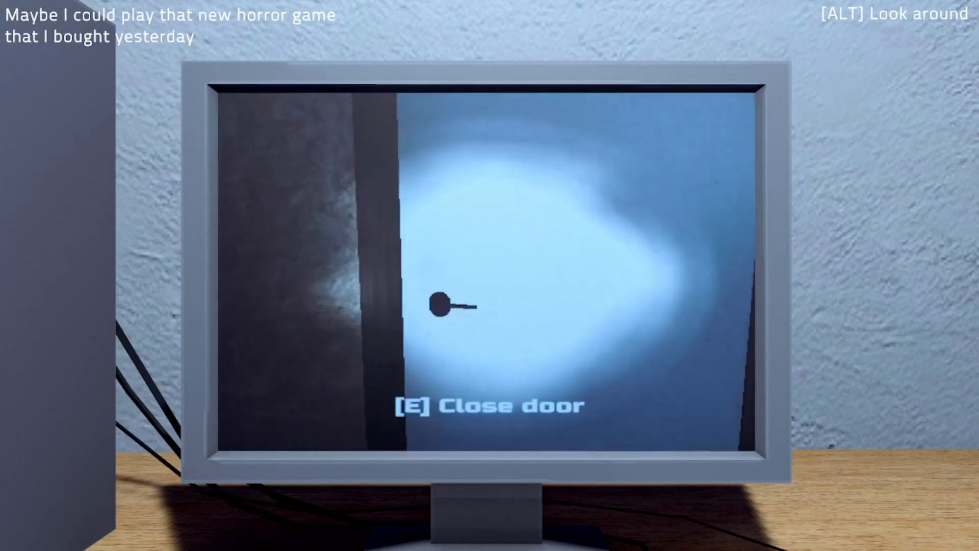
key(e)
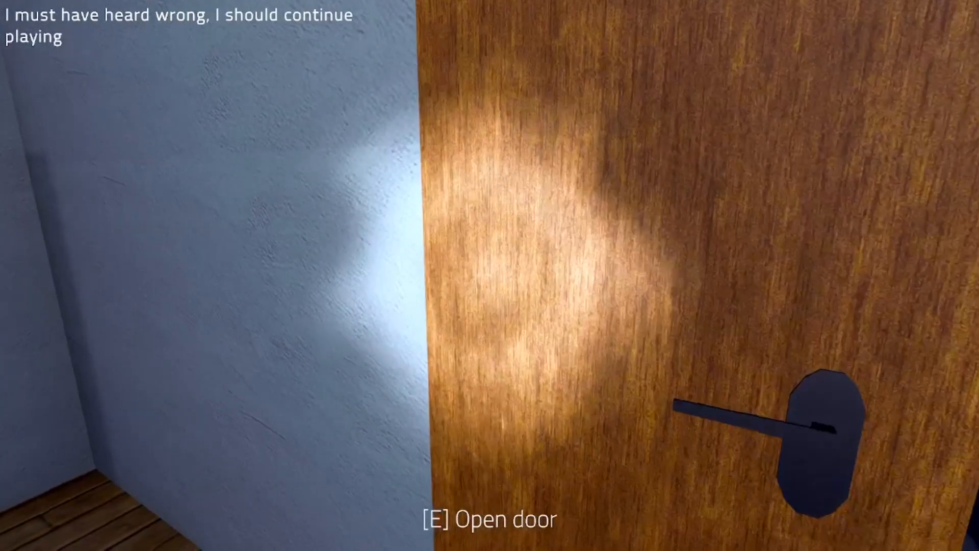
Open the wooden bedroom door onto the dim living room.
key(e)
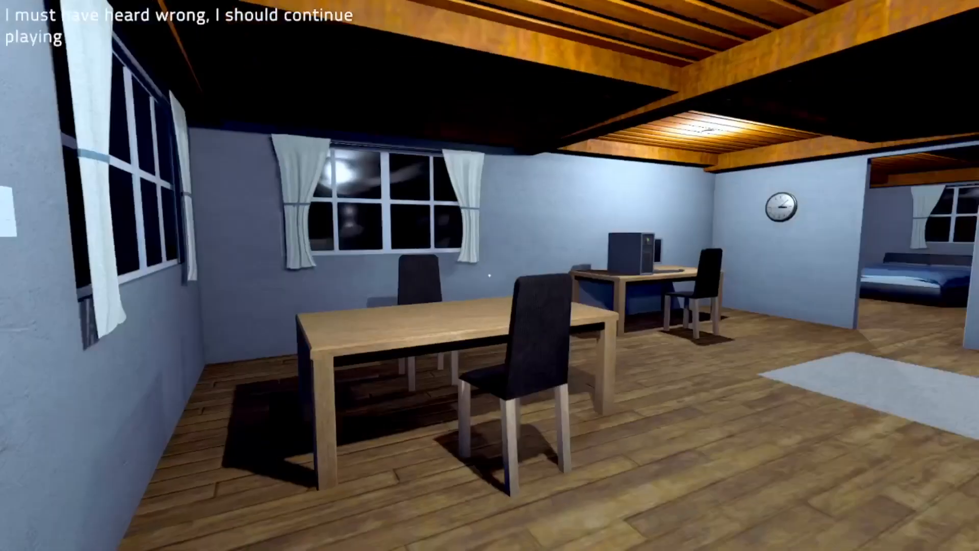
mouse_move(490, 275)
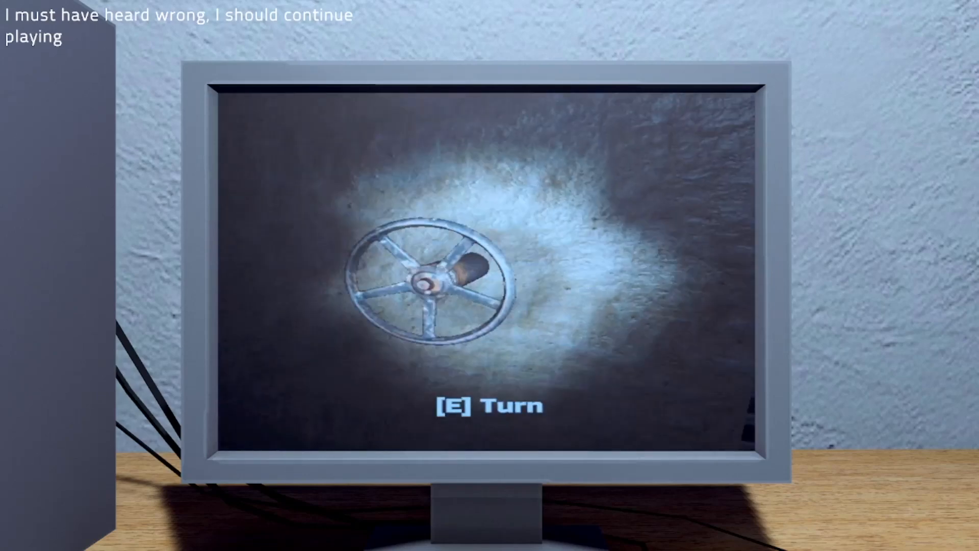
Turn the rusty valve wheel in the computer game fully.
key(e)
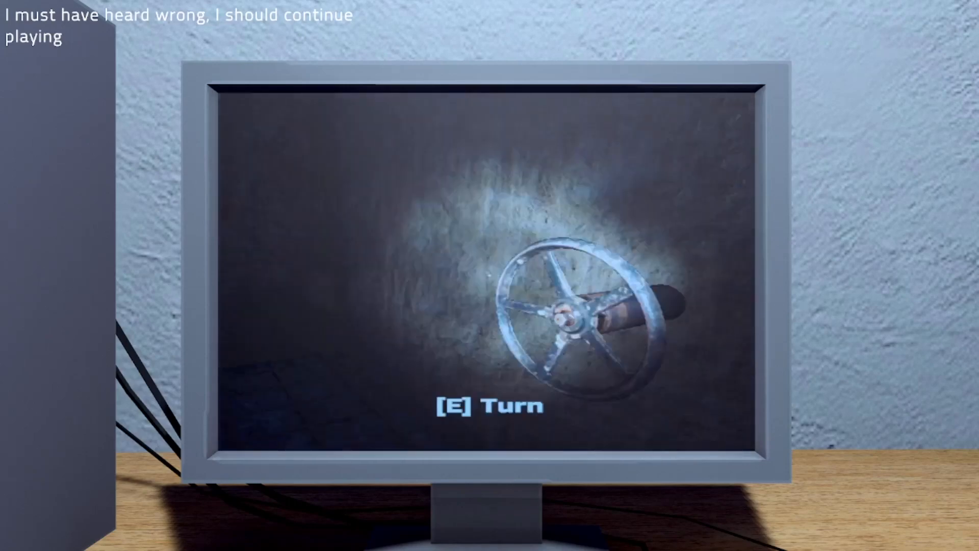
key(e)
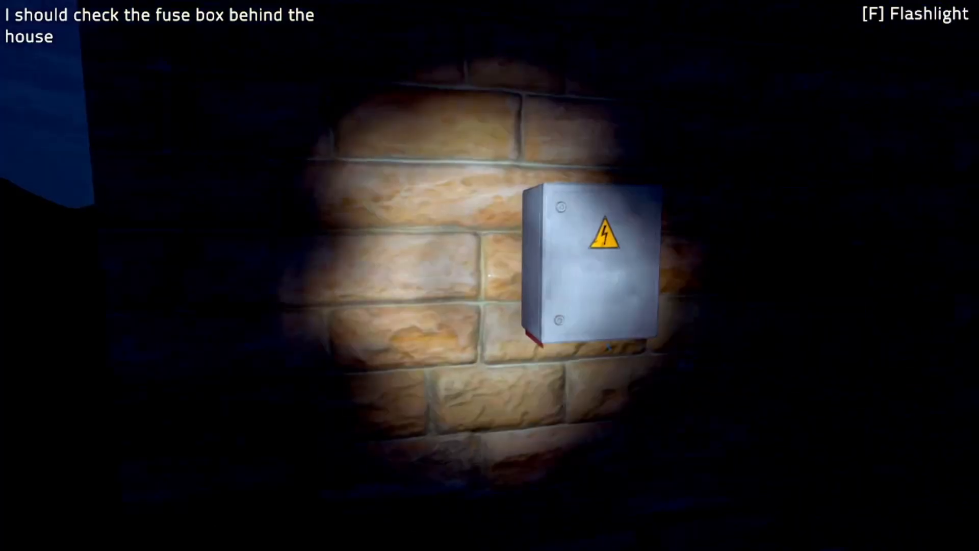
Reach the fuse box on the brick wall behind the house.
click(587, 262)
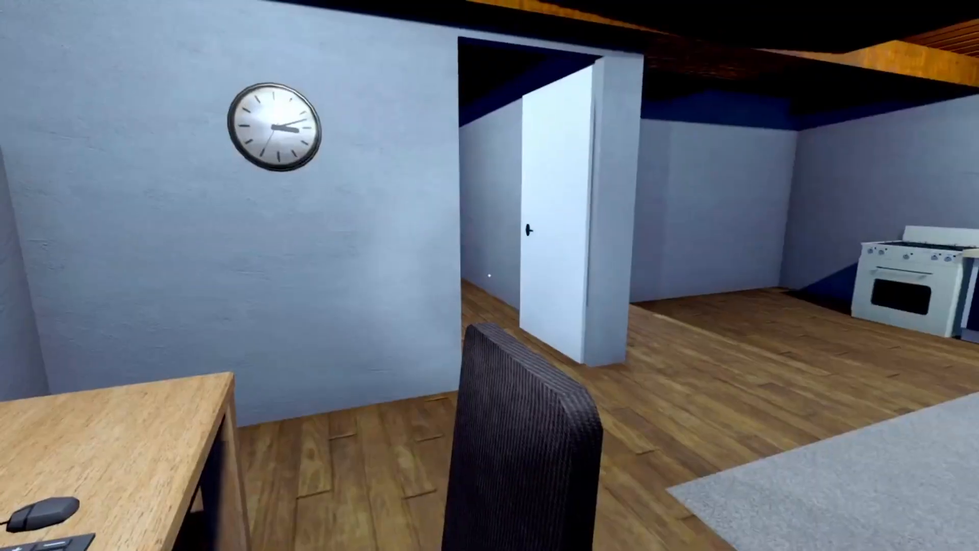
mouse_move(490, 275)
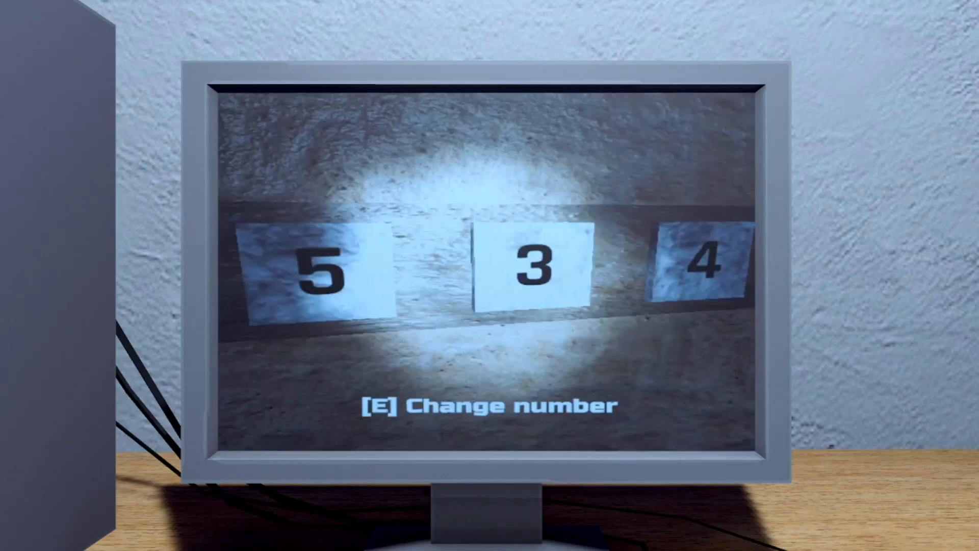
Change the combination number blocks to read 5, 3, 4.
key(e)
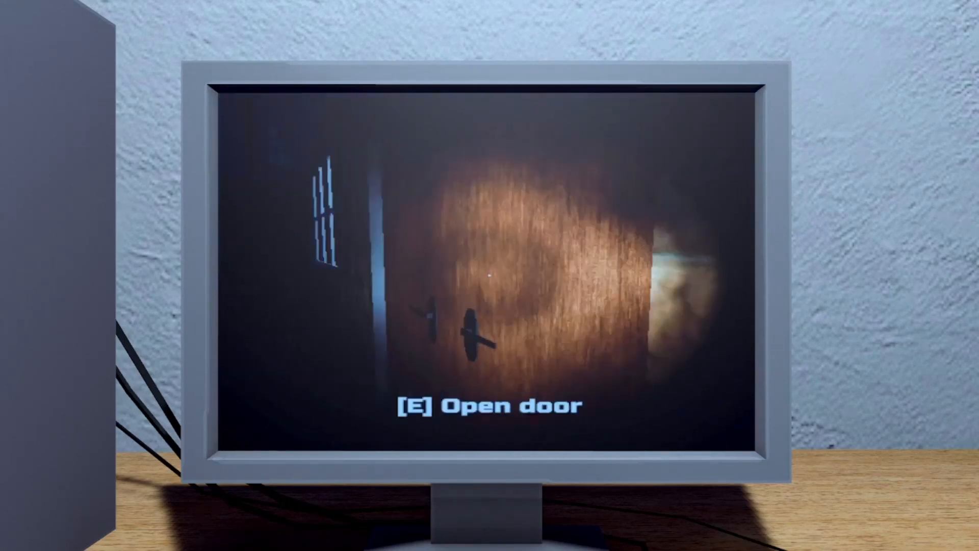
Open the flashlight-lit dark wooden door in the on-screen game.
key(e)
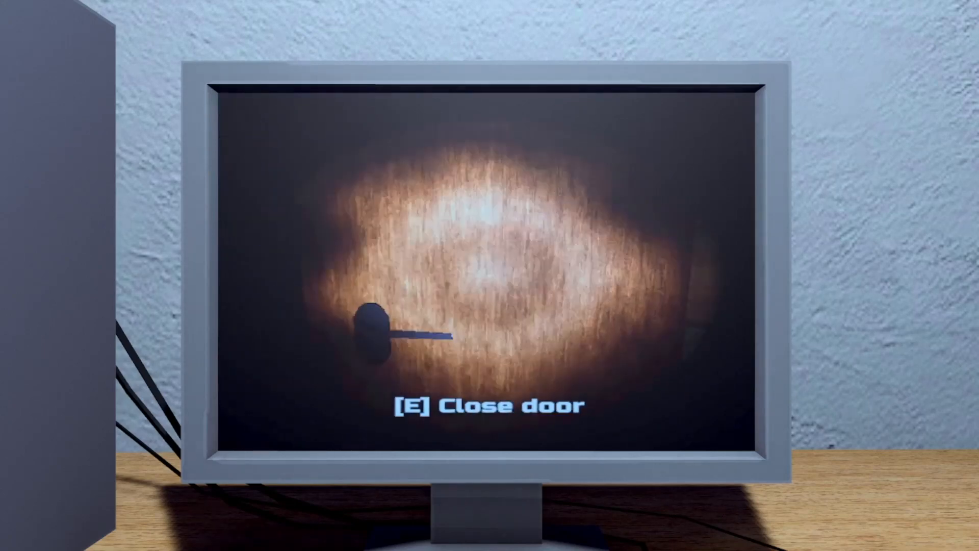